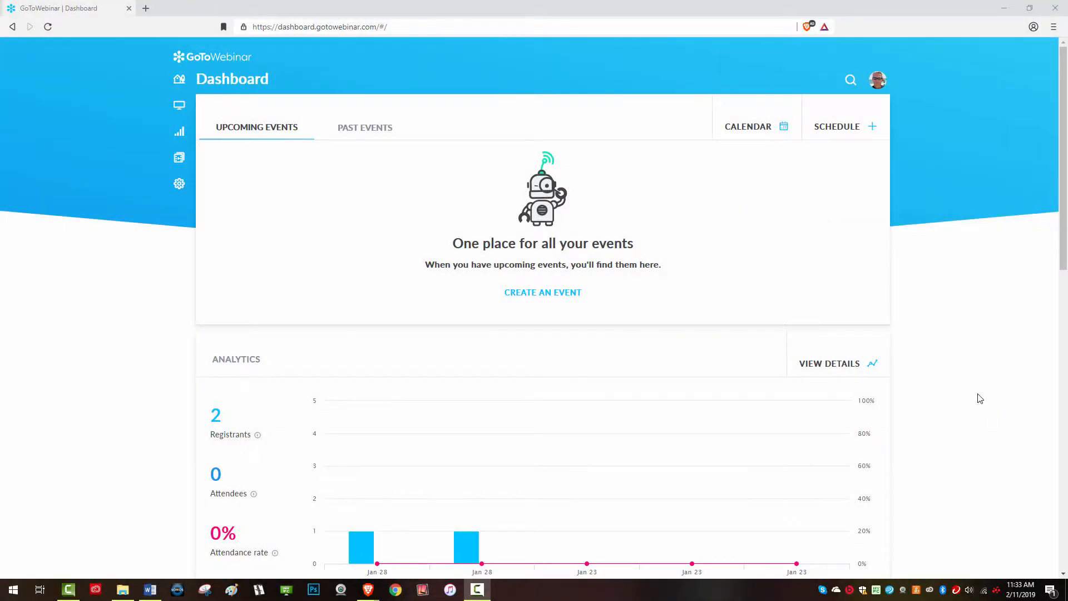
Schedule standard webinar 'West Team Webinar' for Feb 27, 2019, 10:00–11:00 AM PST.
left_click(842, 127)
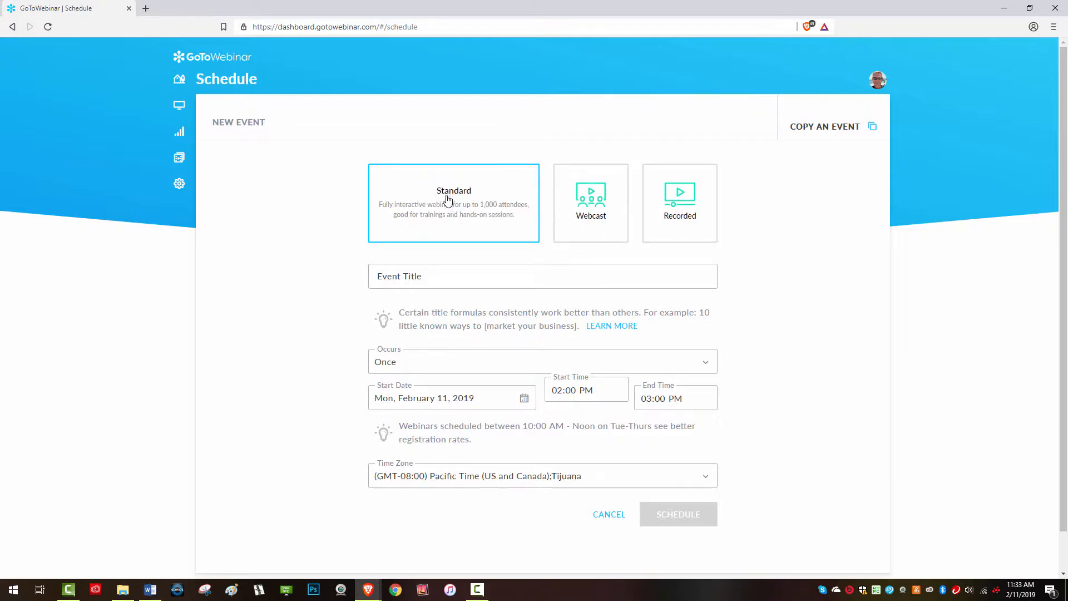
type("West Team Webinar")
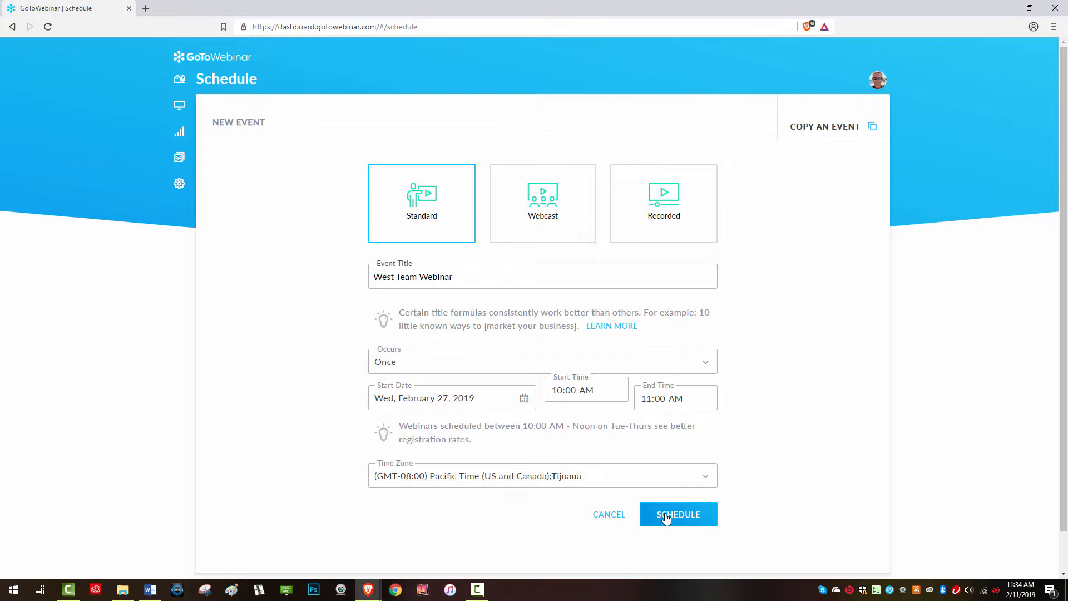
left_click(677, 514)
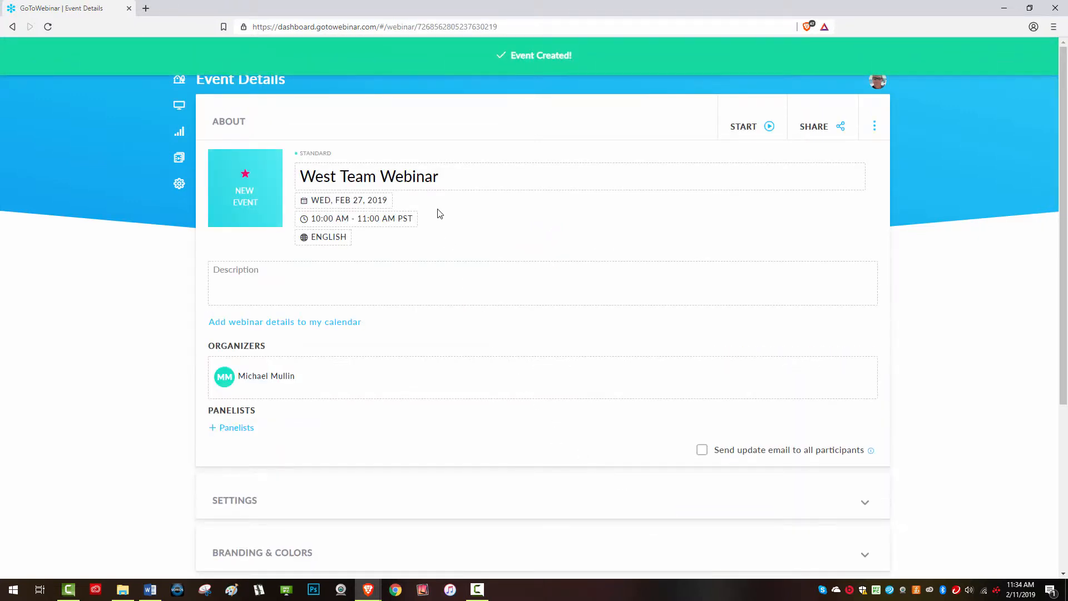
Expand the Branding & Colors section on the West Team Webinar details page.
scroll("down", 3)
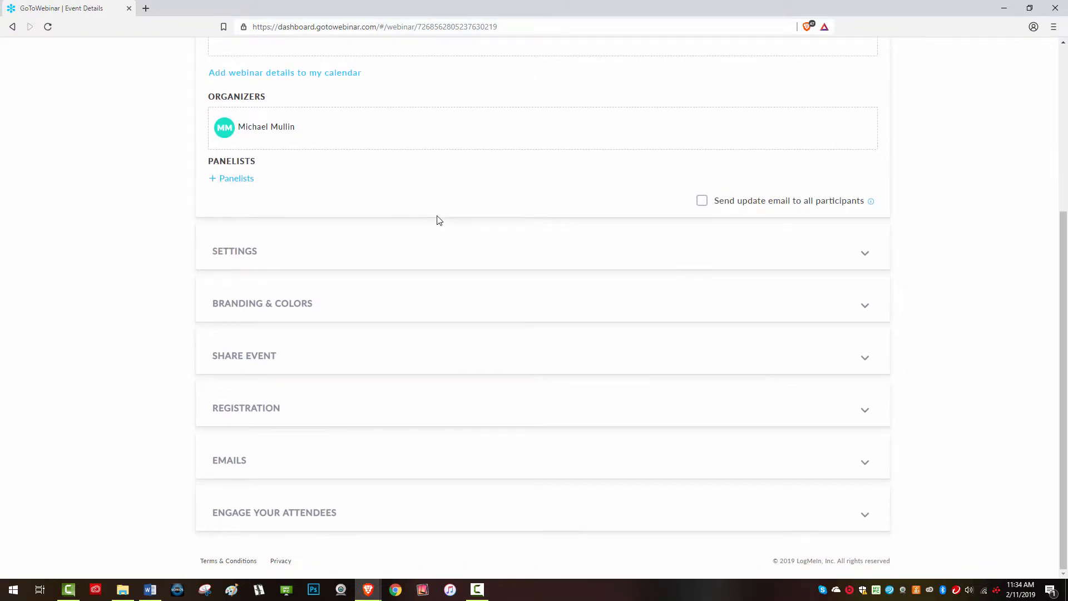
left_click(262, 303)
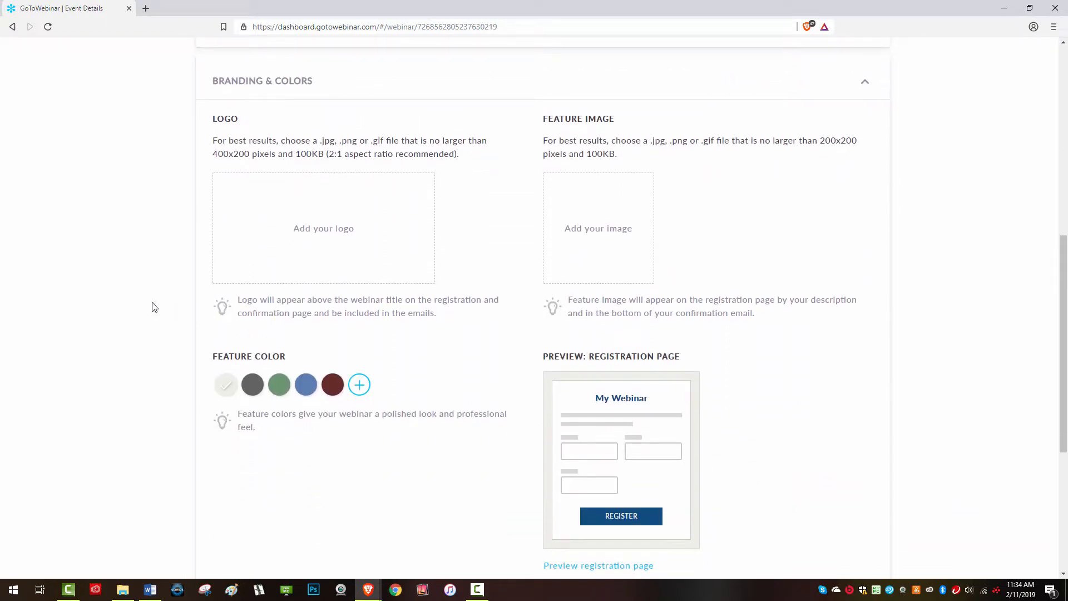
mouse_move(115, 297)
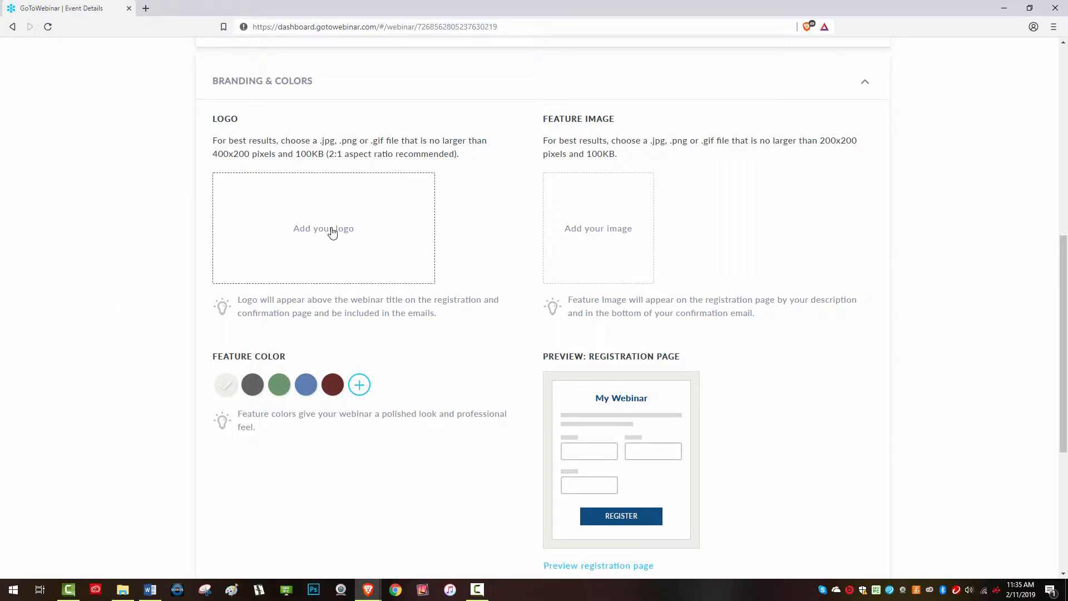
Upload the LogMeIn logo as the event's logo.
left_click(323, 228)
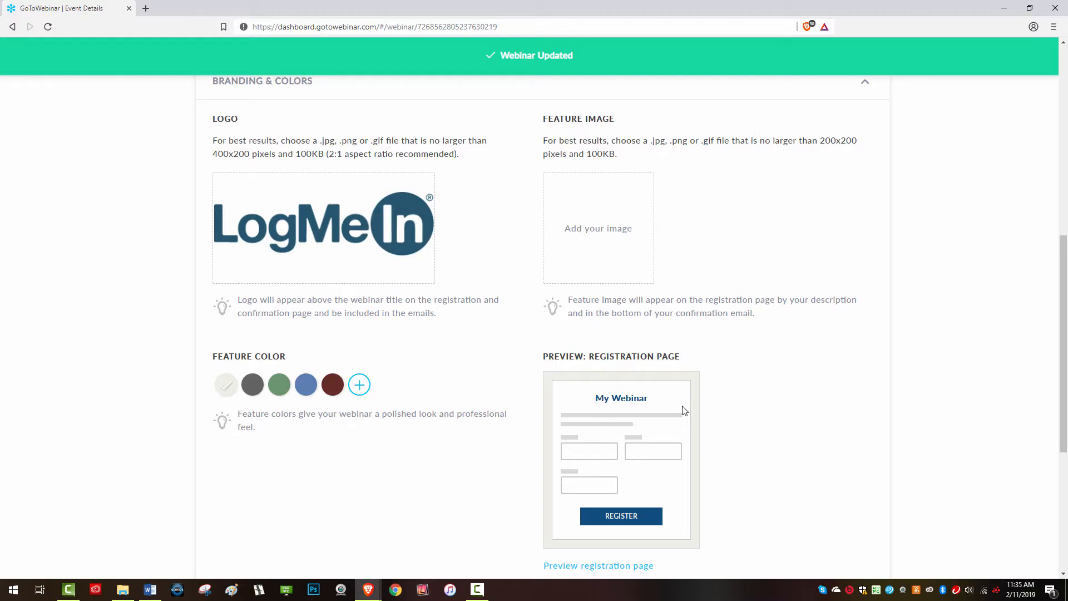
mouse_move(651, 331)
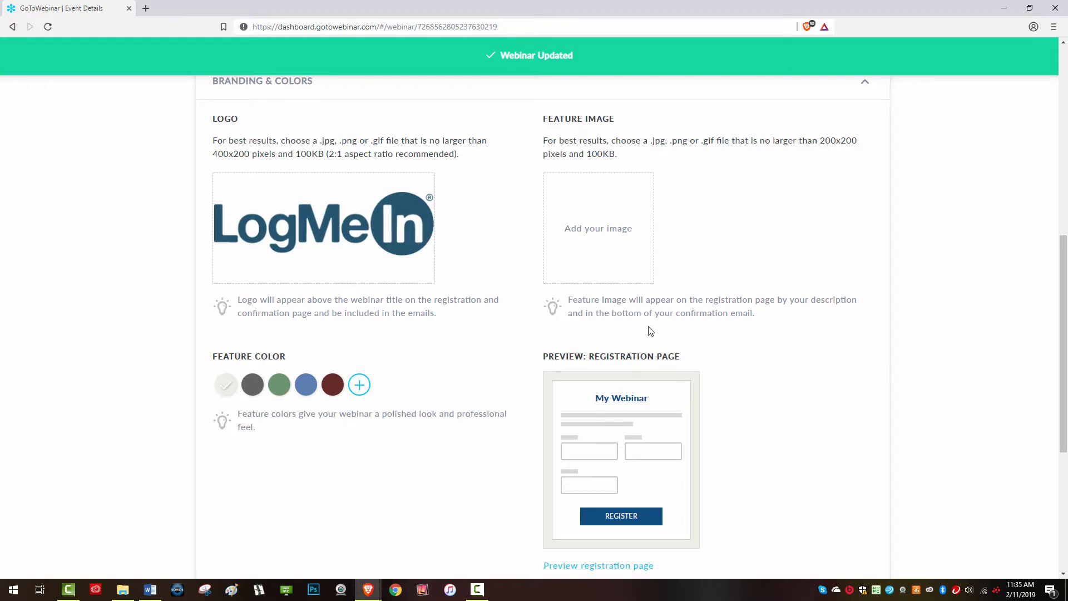
Upload the LogMeIn 'Be Limitless' image as the event's feature image.
left_click(598, 228)
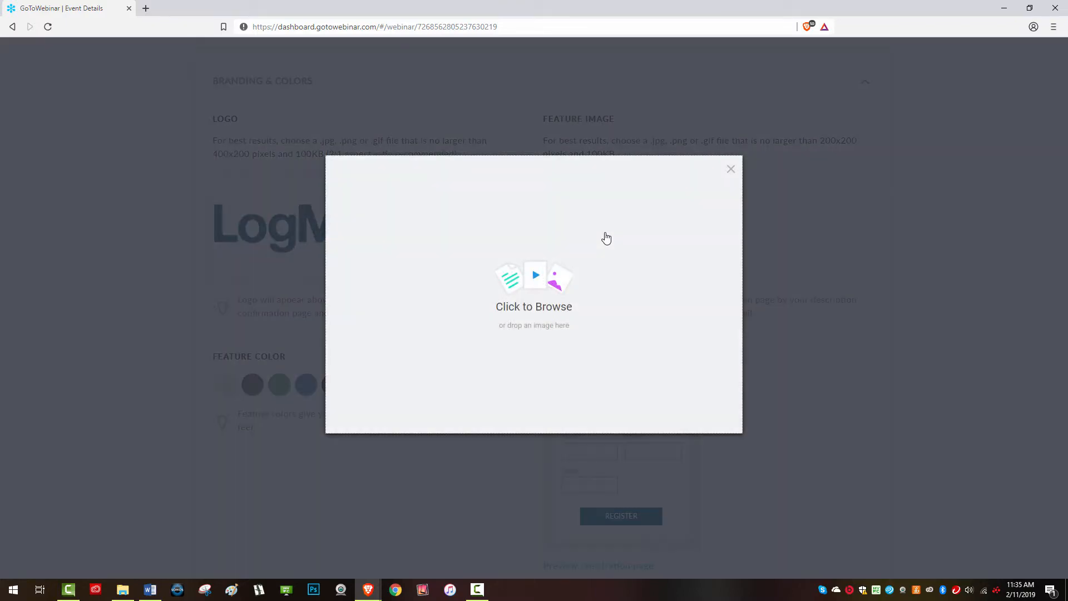
mouse_move(534, 310)
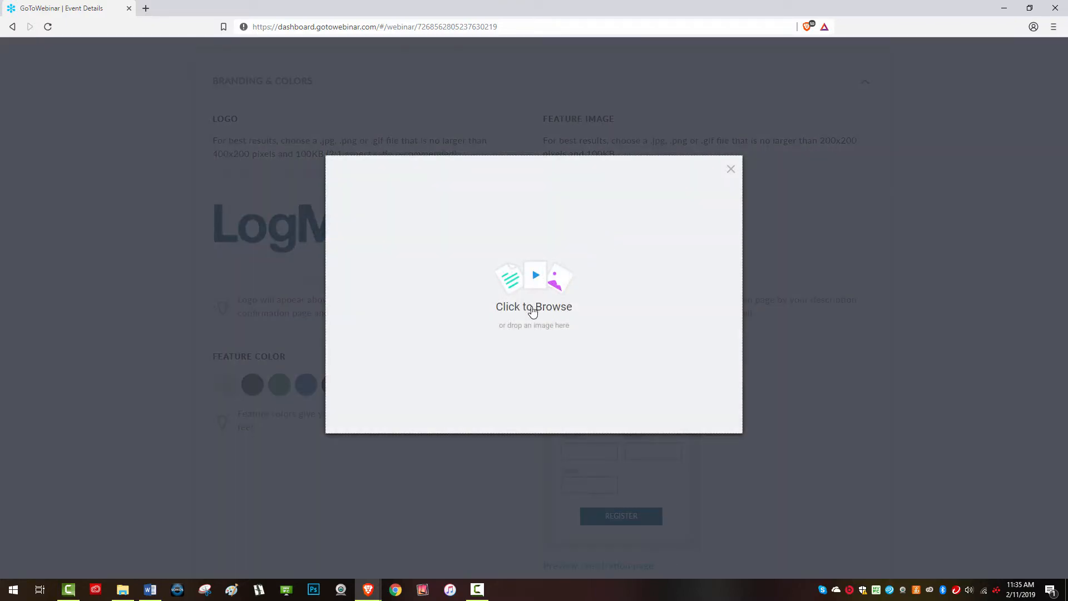
left_click(730, 168)
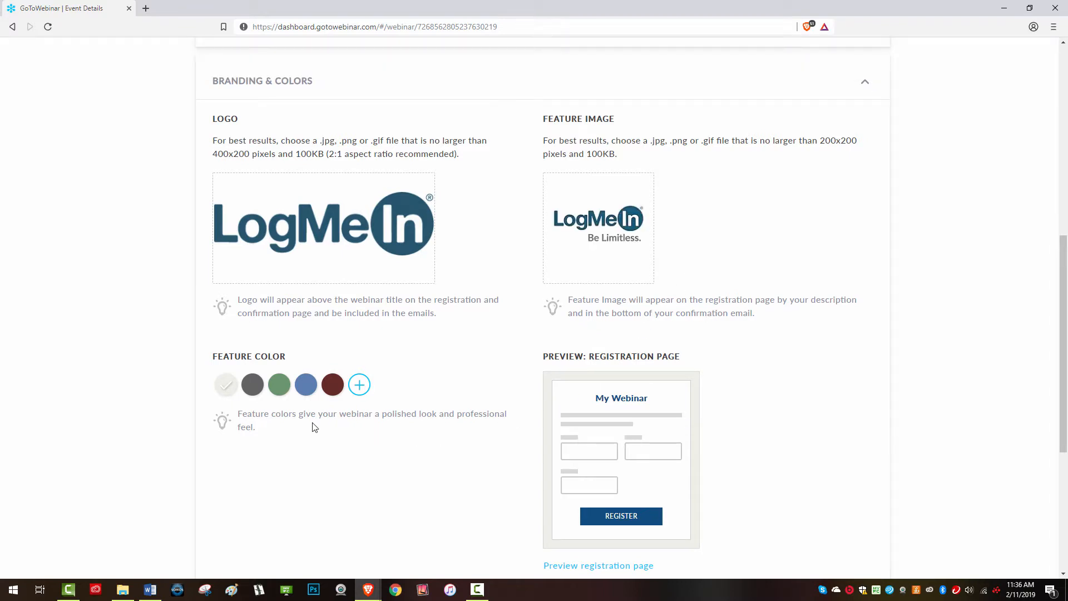
Set the feature color to blue and preview the registration page.
left_click(306, 384)
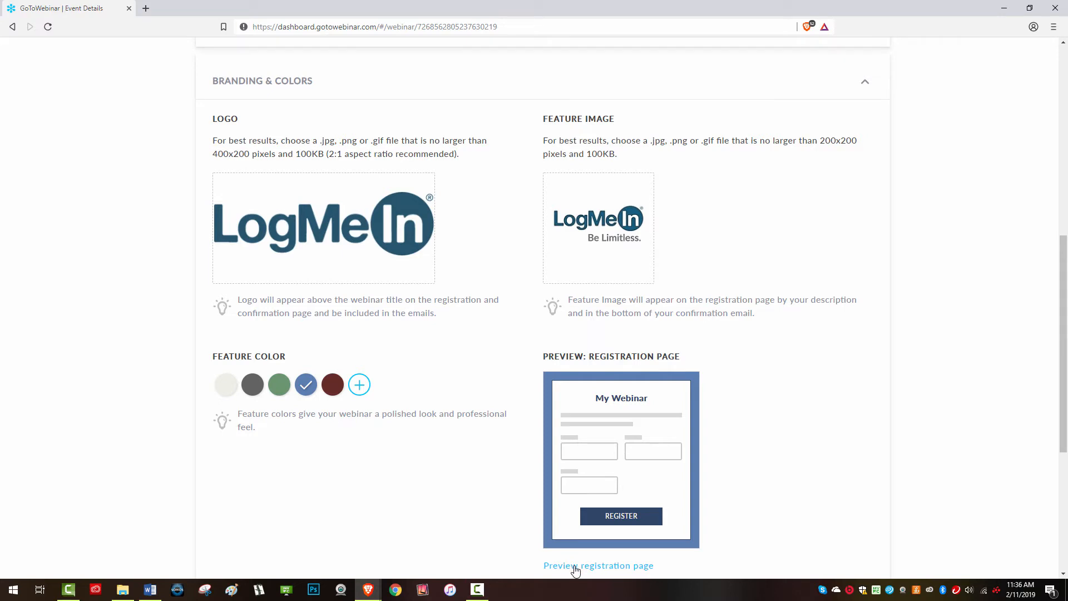
left_click(598, 566)
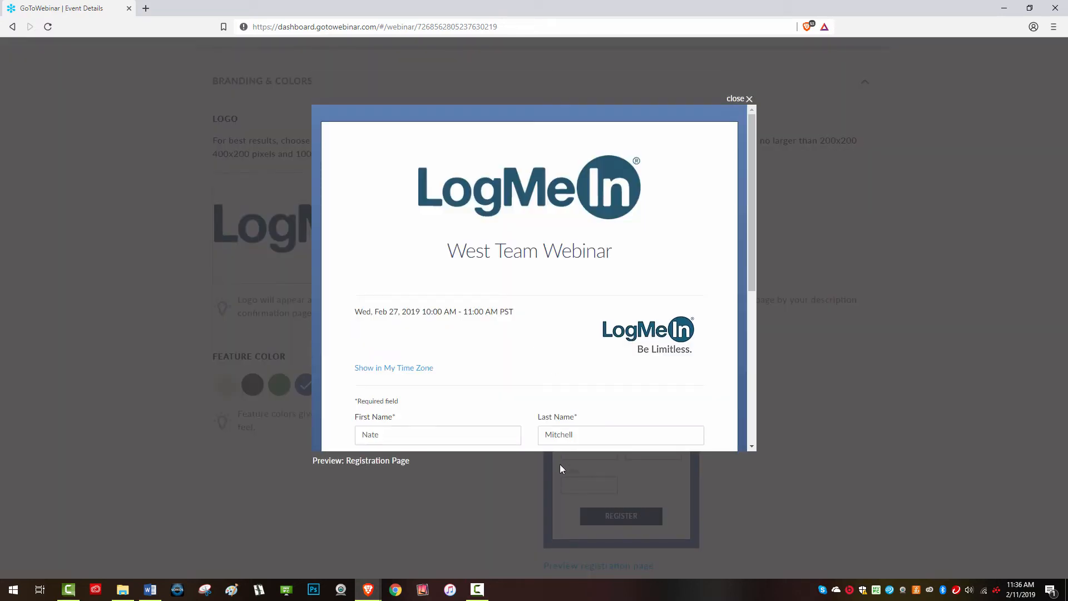